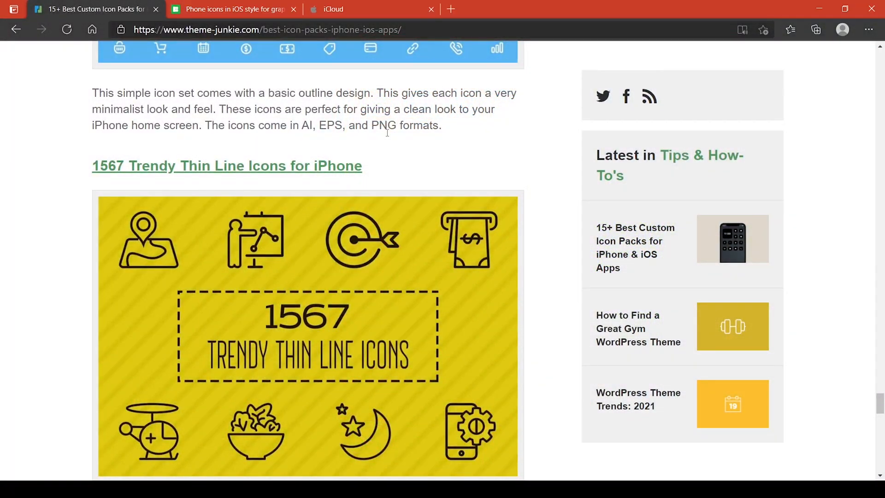
Step: Scroll the Theme Junkie icon-pack article to the Ultimate Free iOS 14 Icon Pack entry and switch to the icons8 tab
scroll("down", 3)
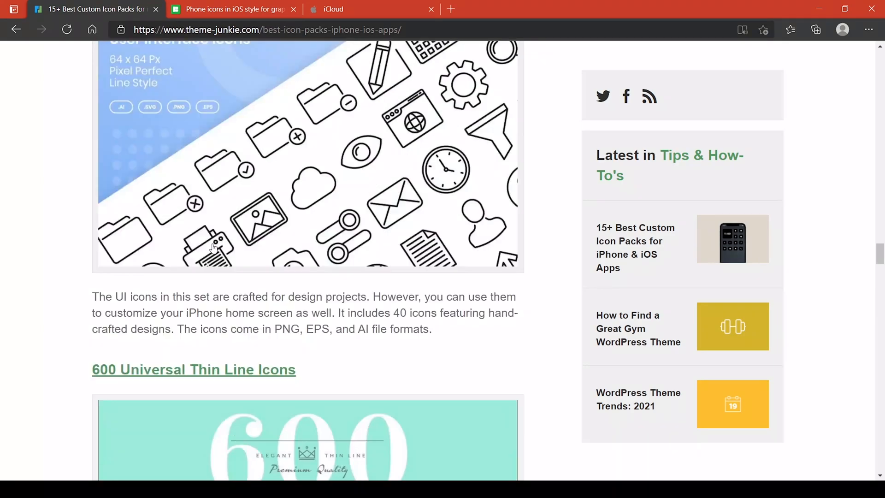
scroll("down", 3)
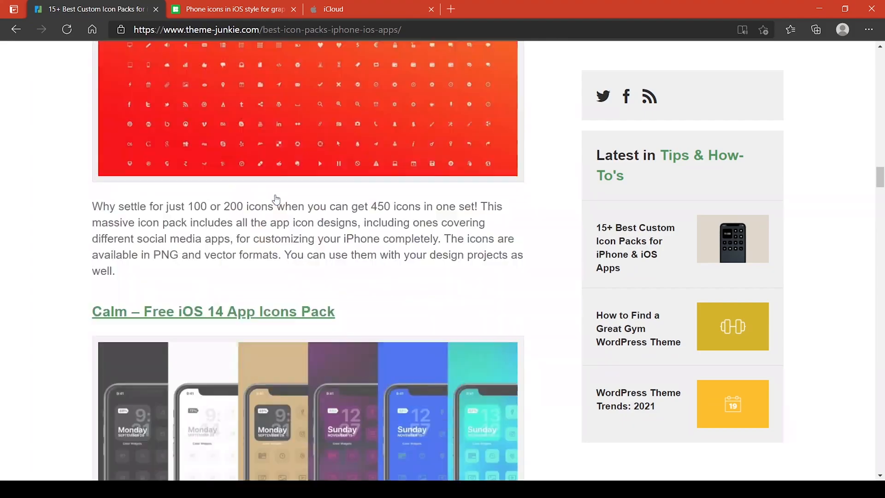
scroll("down", 3)
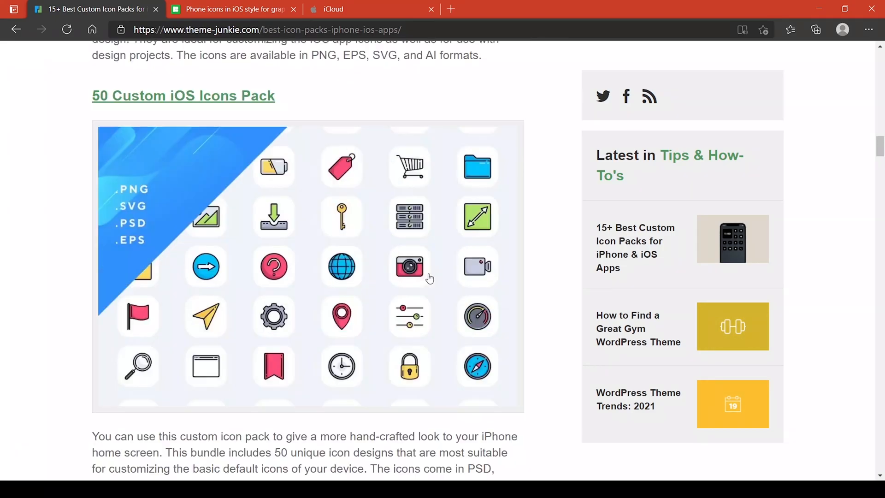
scroll("up", 3)
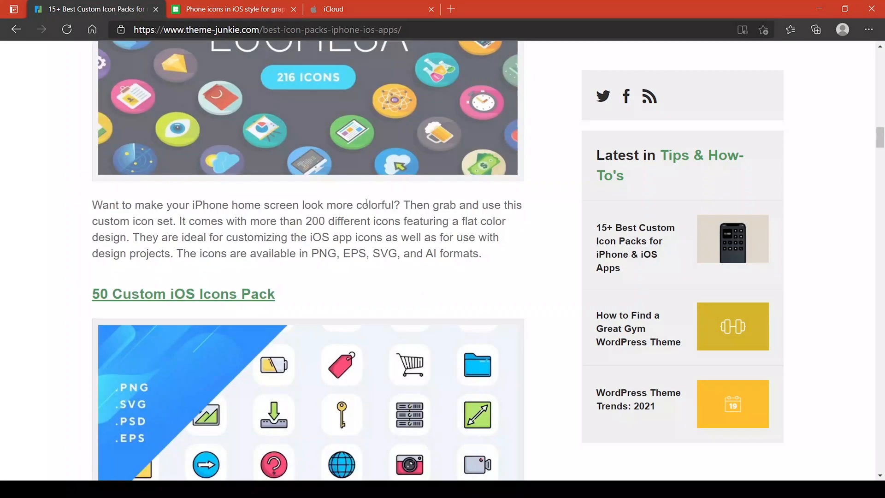
scroll("down", 3)
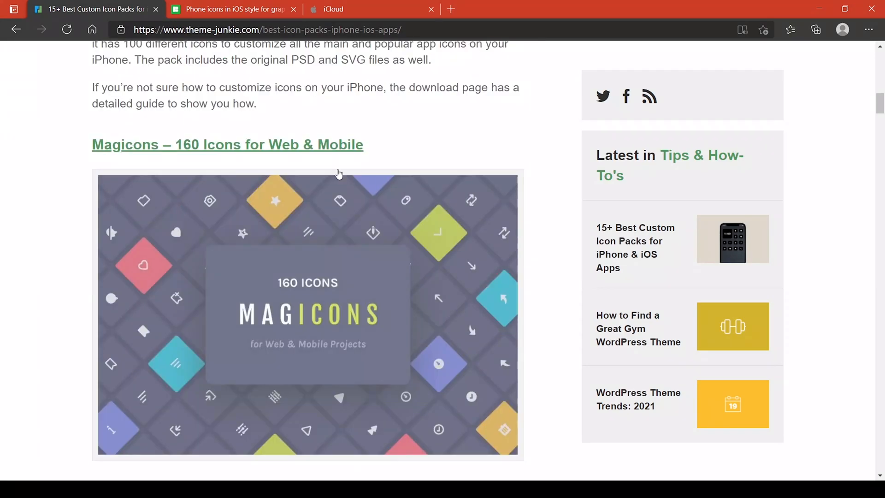
scroll("down", 3)
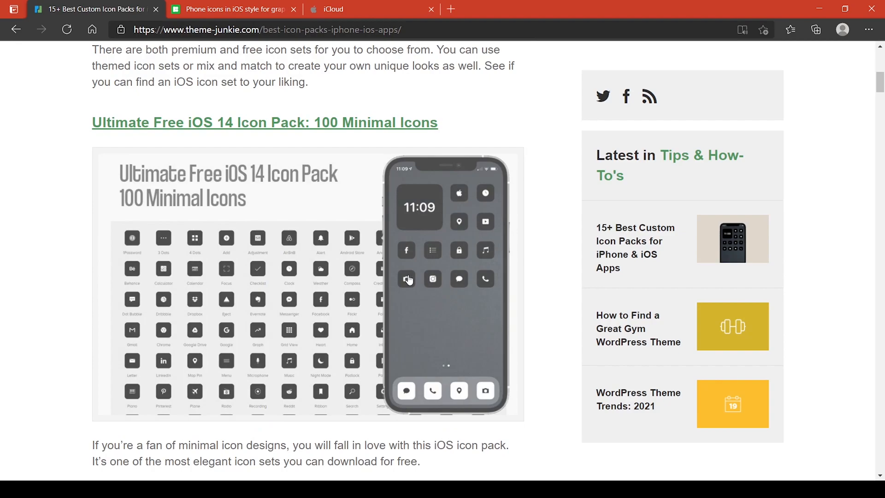
left_click(232, 9)
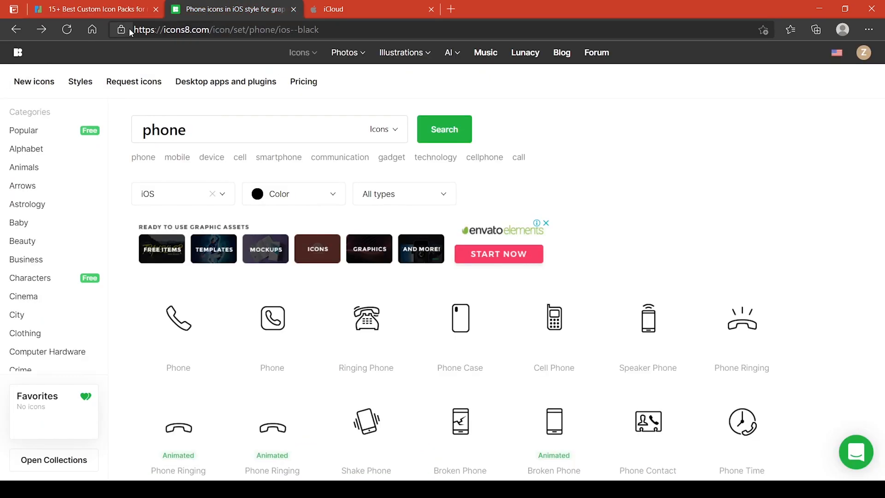
left_click(226, 29)
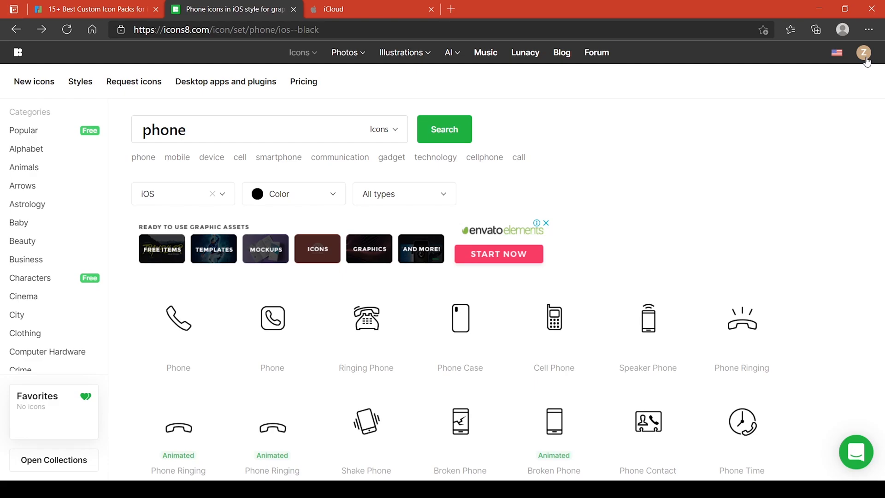
left_click(207, 129)
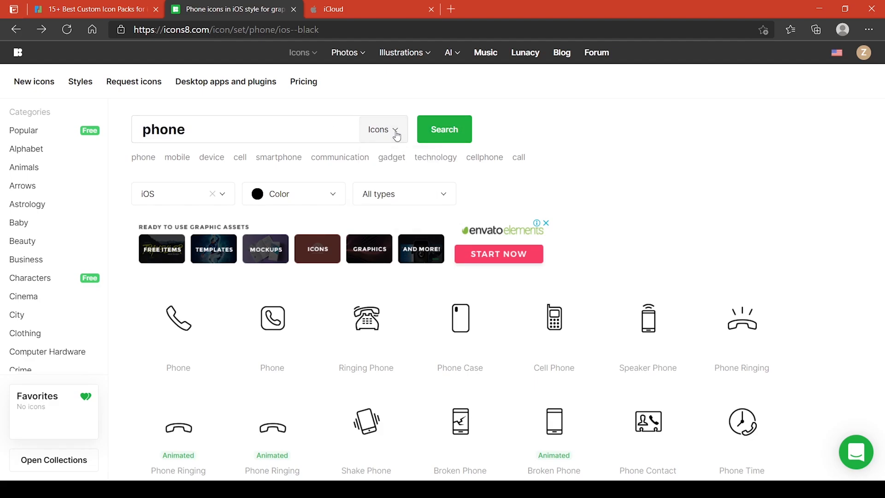
mouse_move(479, 127)
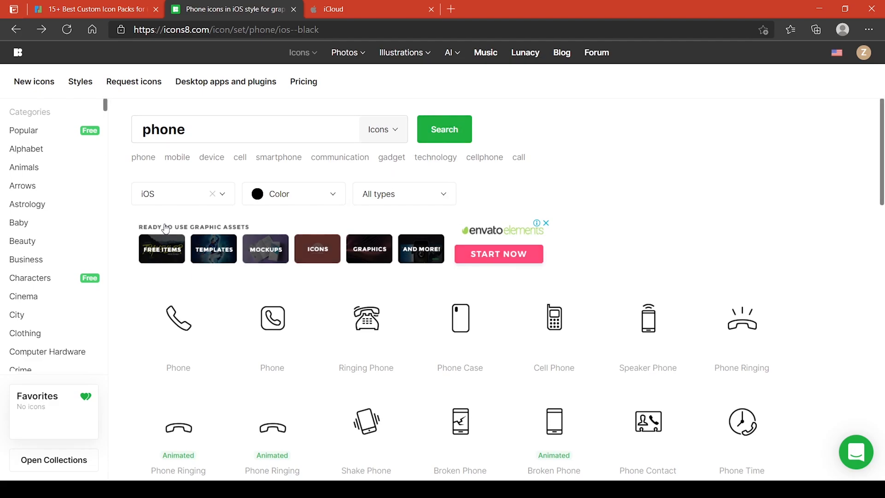
mouse_move(741, 331)
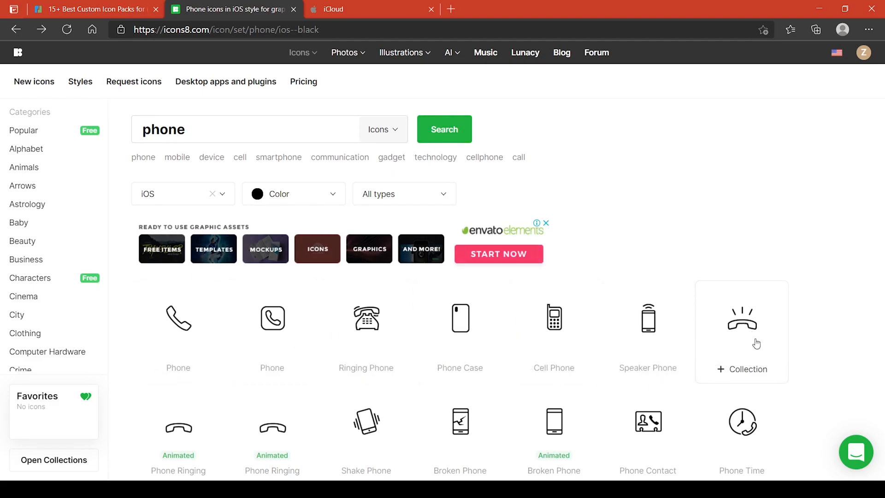
scroll("down", 3)
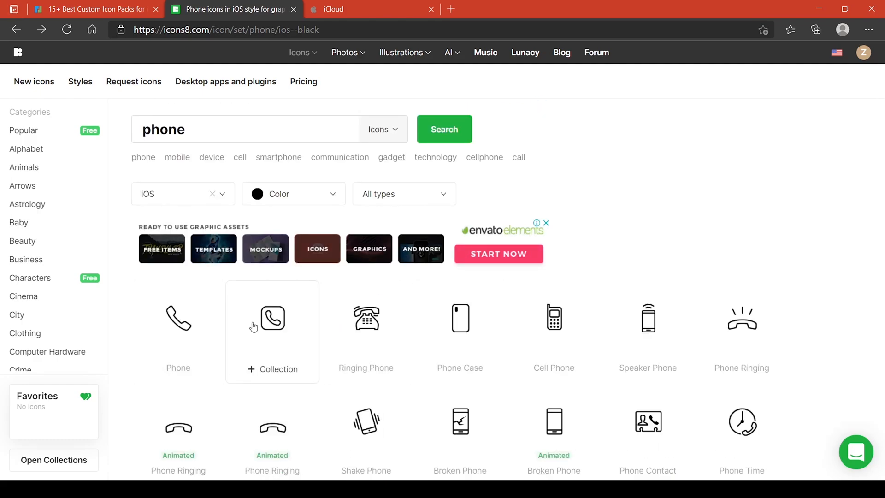
Step: Choose the rounded Apple Phone icon's Hand Drawn style and download it
left_click(178, 318)
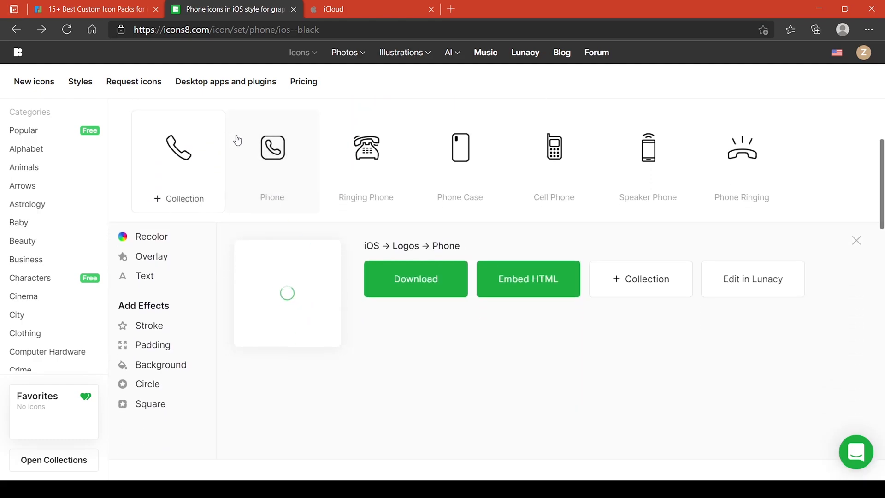
left_click(271, 148)
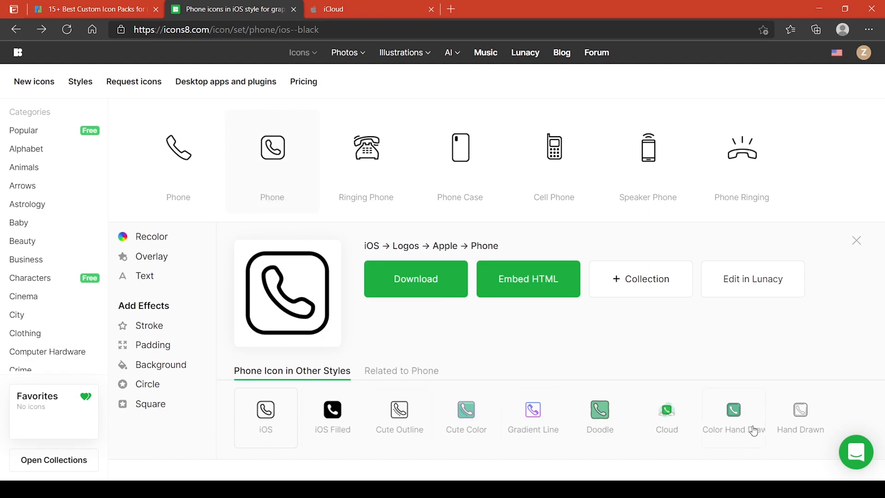
double_click(732, 429)
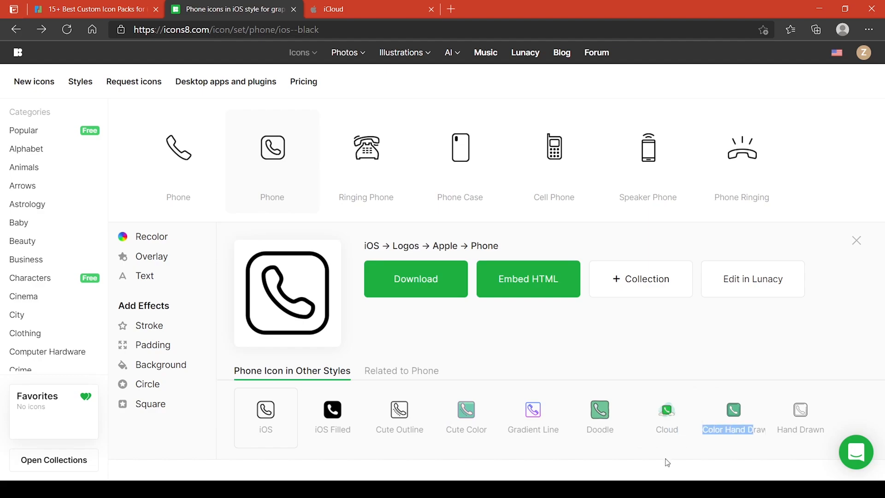
scroll("down", 3)
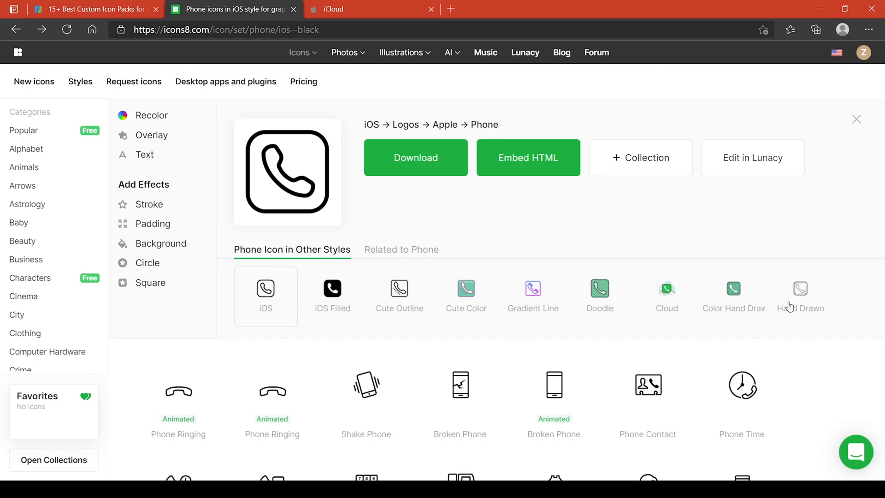
mouse_move(539, 302)
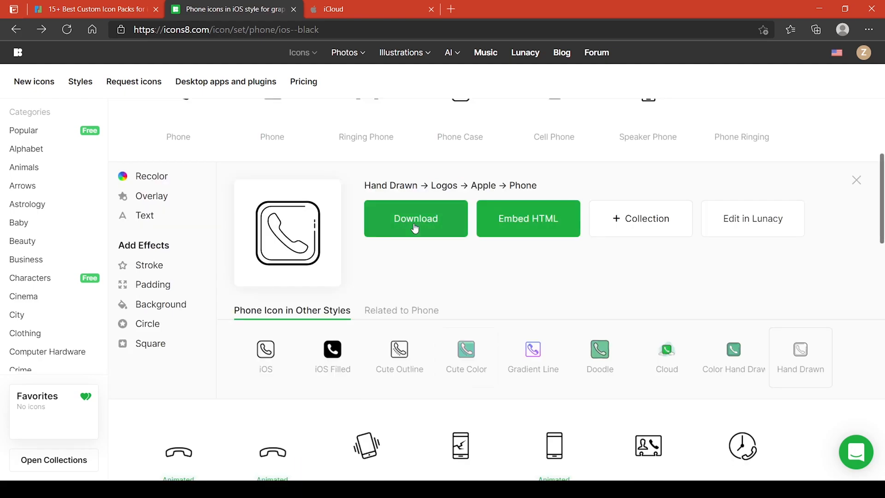
left_click(416, 218)
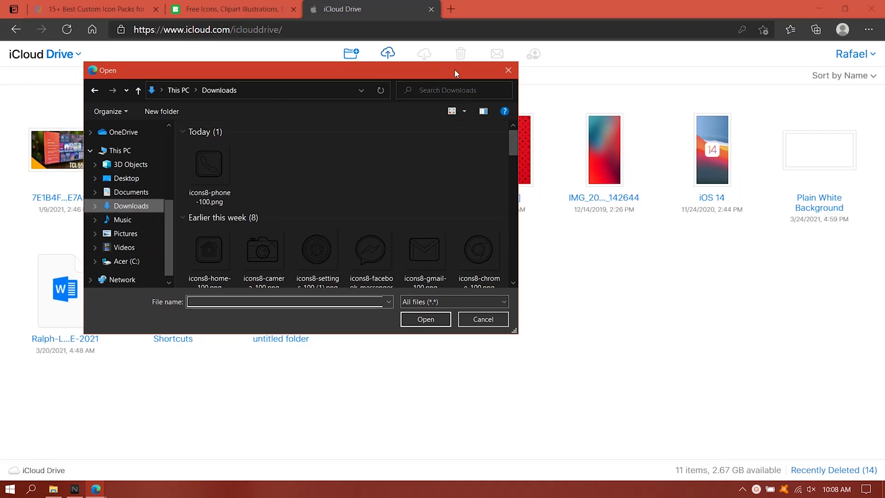
mouse_move(339, 213)
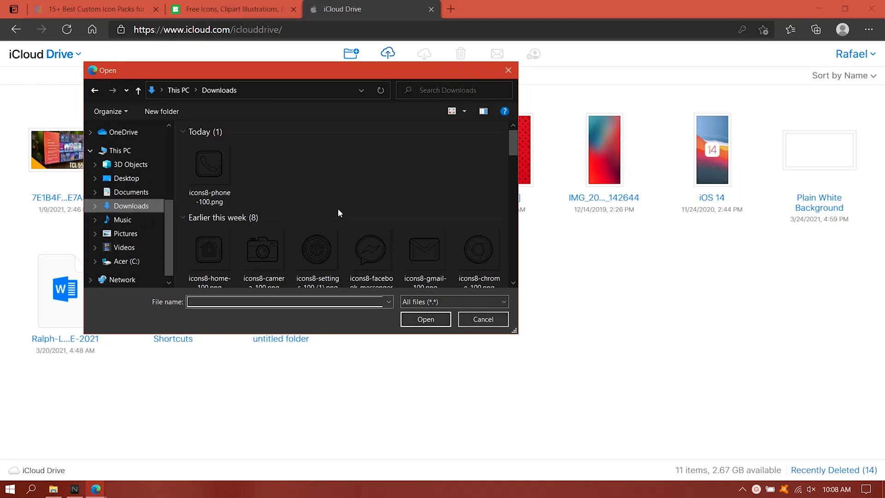
Step: Upload the downloaded icons8 PNGs (phone, home, camera, settings, messenger, gmail, chrome) from Downloads to iCloud Drive
left_click(425, 251)
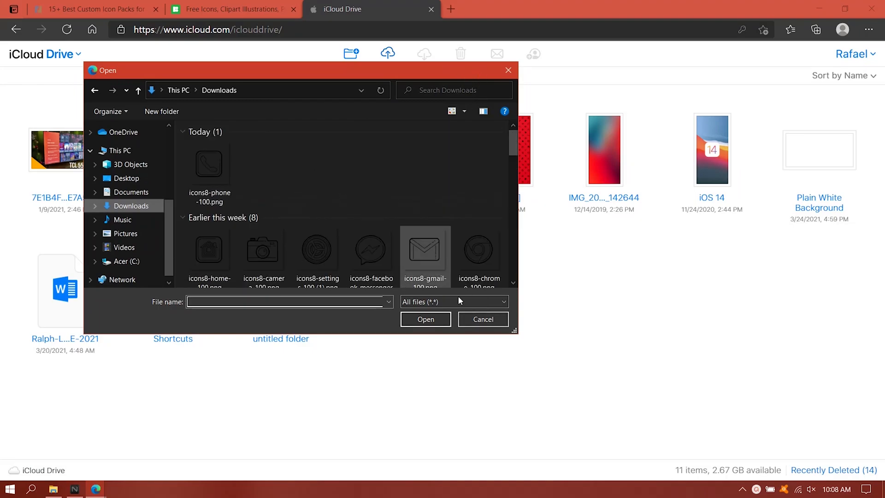
left_click(482, 319)
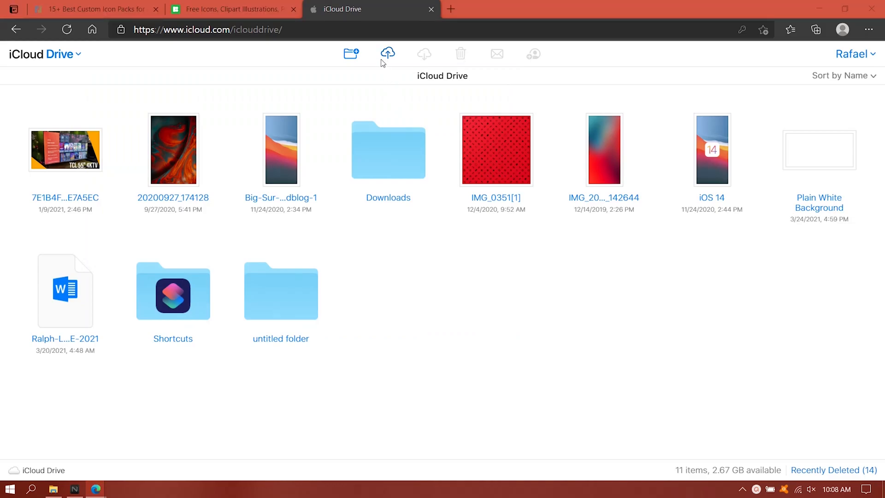
left_click(387, 53)
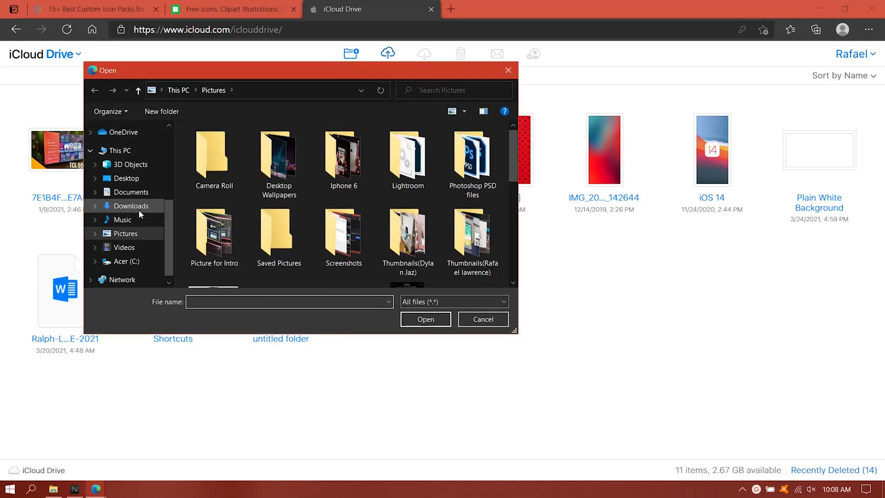
left_click(132, 205)
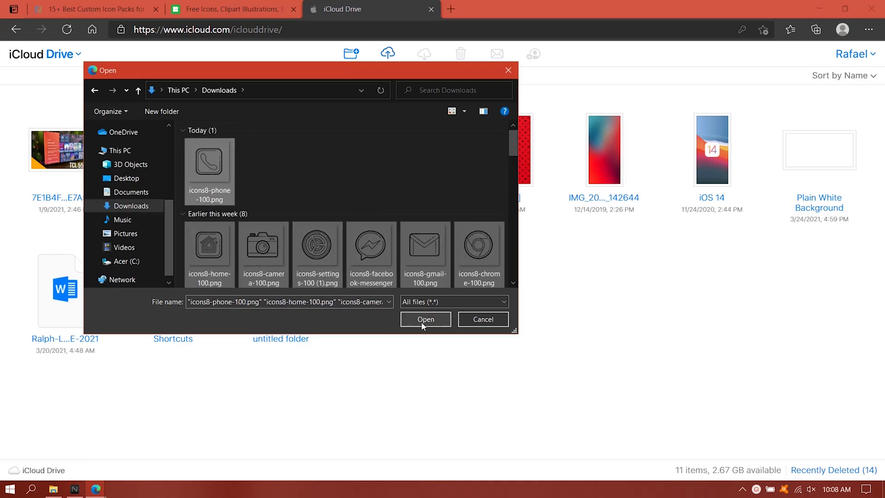
left_click(426, 319)
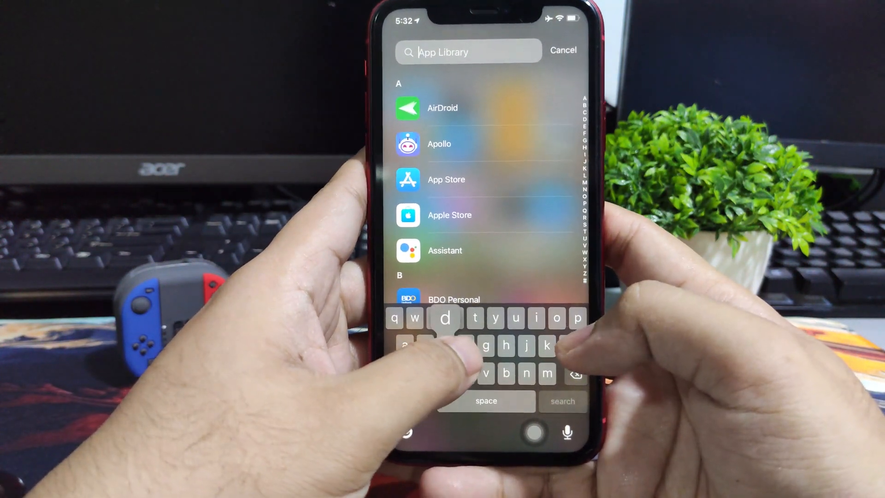
Step: Start typing 'f' in the App Library search to find the Files app
type("f")
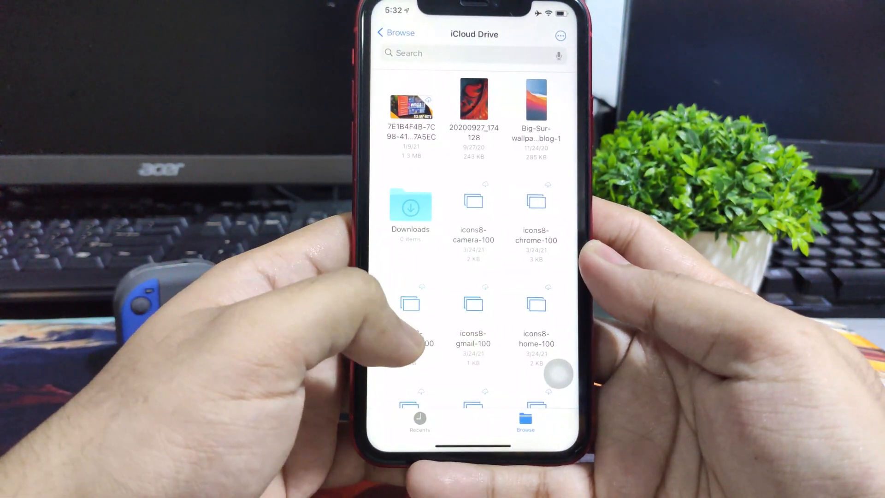
Step: Scroll iCloud Drive in Files to the icons8-*-100 images and let their thumbnails load
scroll("down", 3)
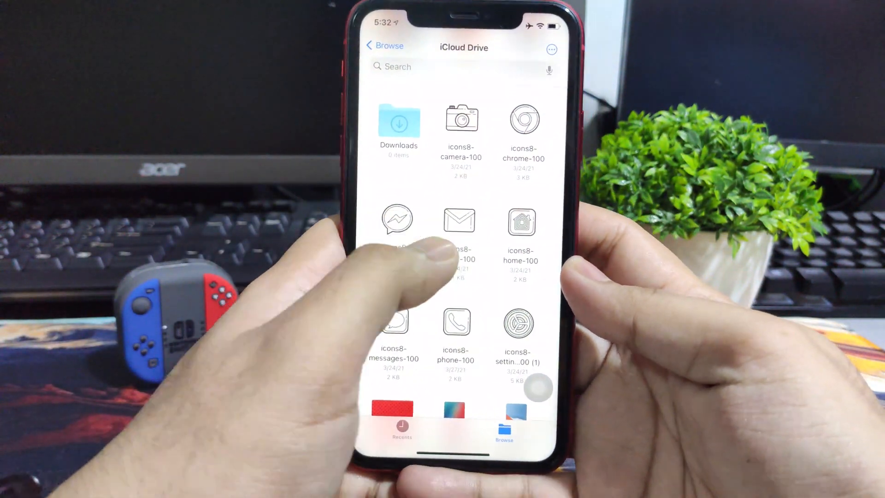
left_click(456, 322)
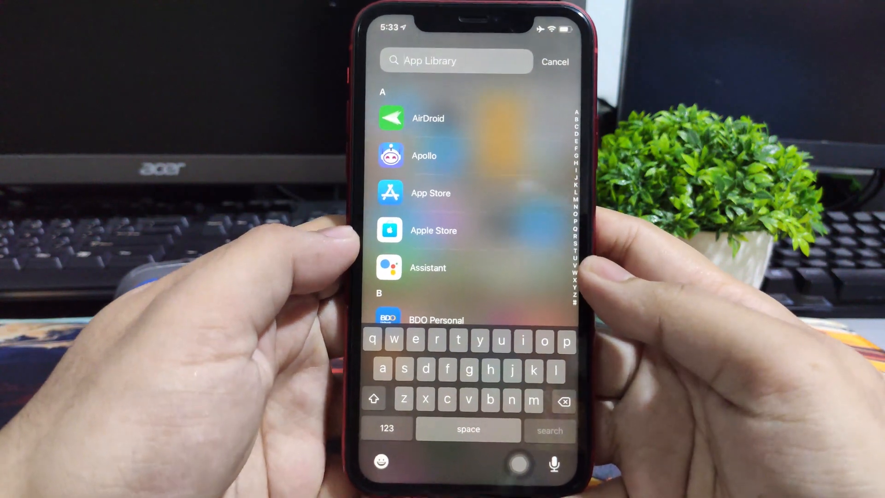
Step: Search 's' in App Library and launch Shortcuts to start a new shortcut
type("s")
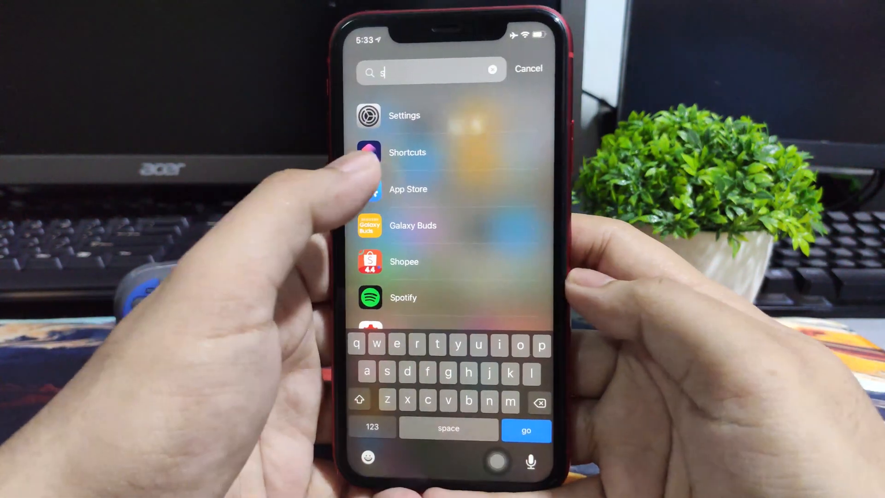
left_click(406, 152)
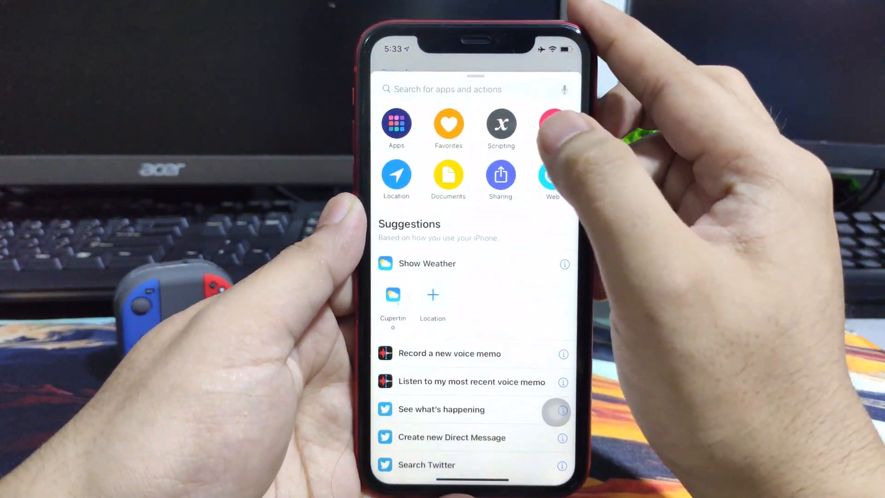
Step: Add a Scripting Open App action set to Phone, then bring up the shortcut's Details
left_click(499, 123)
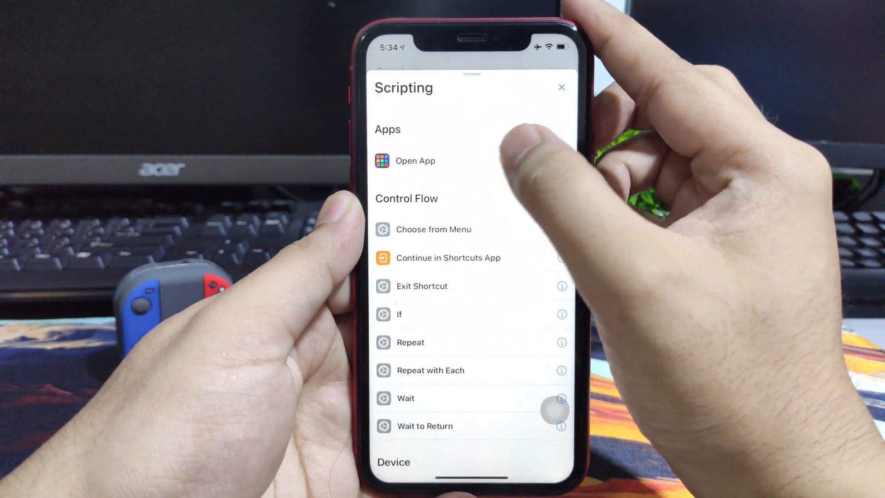
left_click(415, 161)
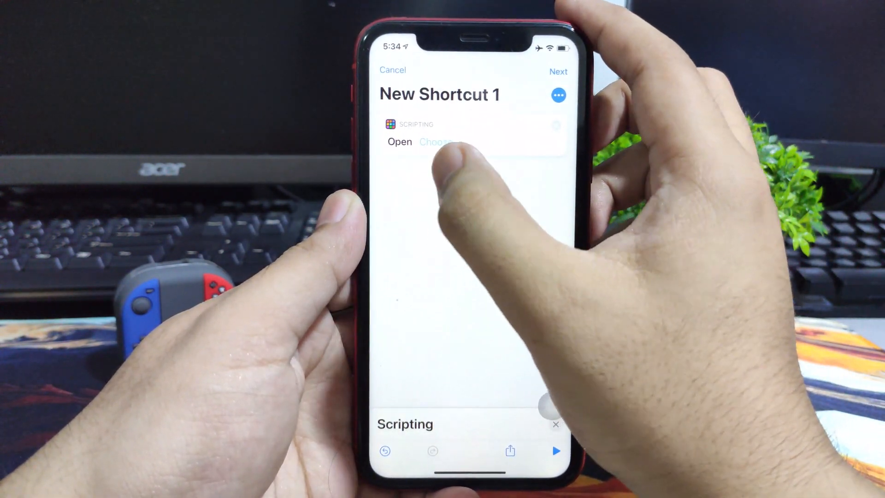
left_click(436, 142)
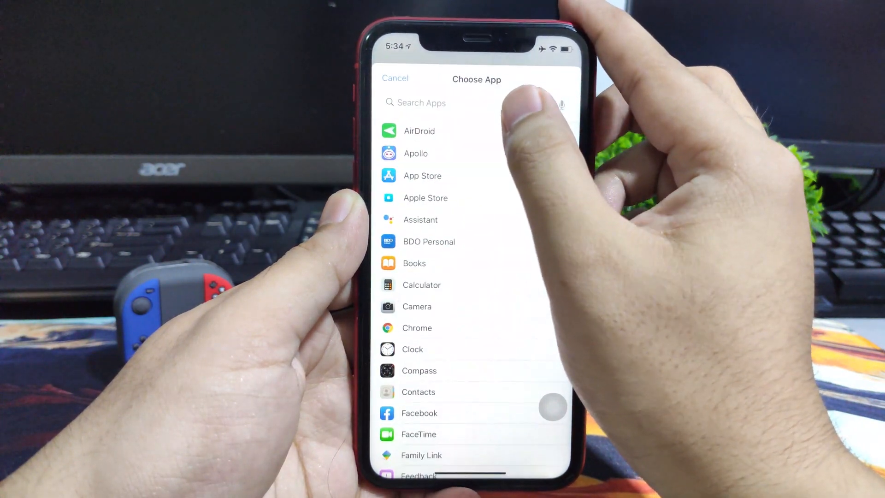
left_click(419, 103)
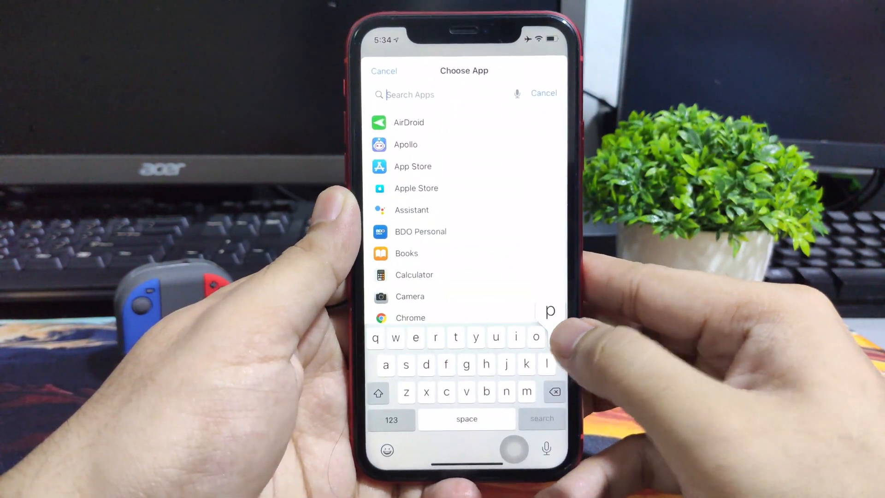
type("h")
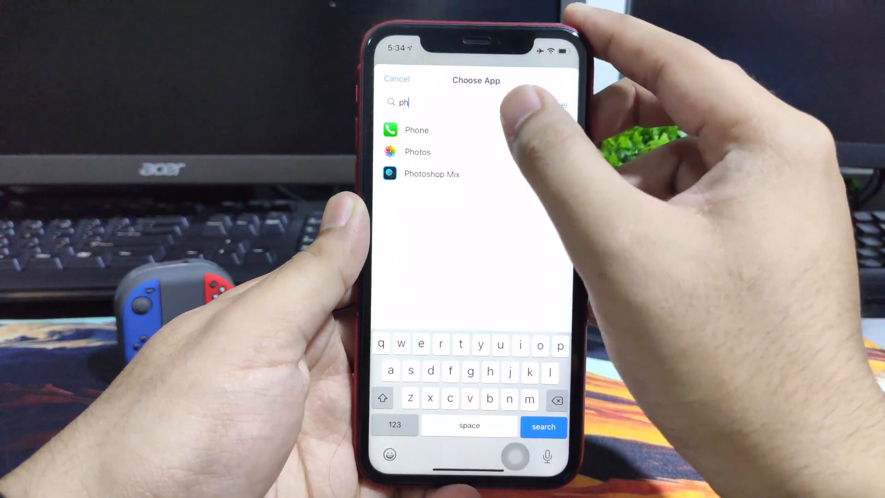
left_click(416, 130)
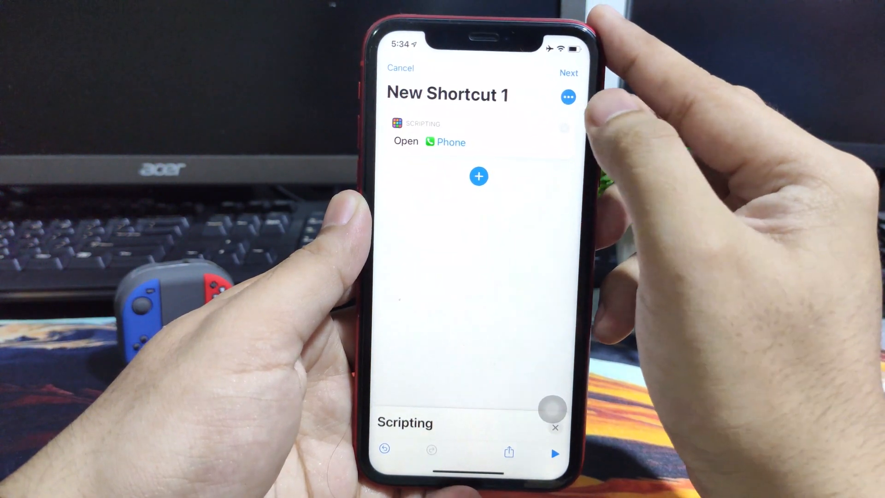
left_click(568, 97)
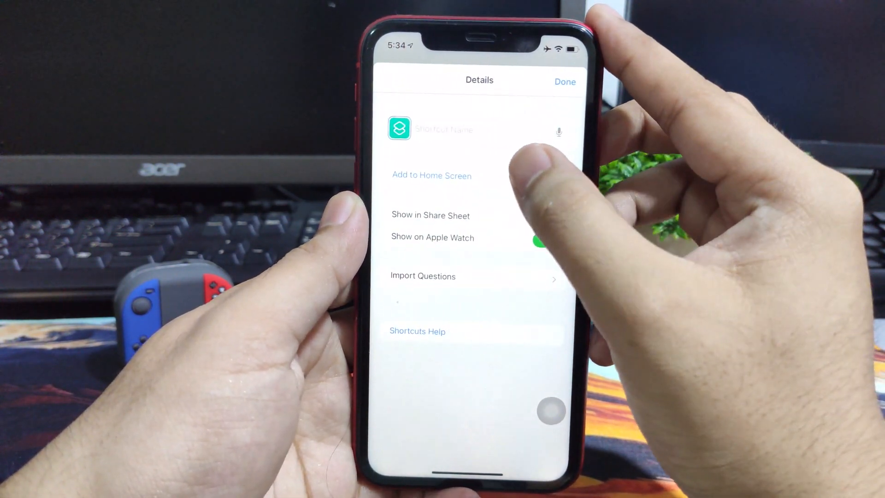
Step: Add the shortcut to the Home Screen named Phone with the hand-drawn phone image as its icon
left_click(431, 175)
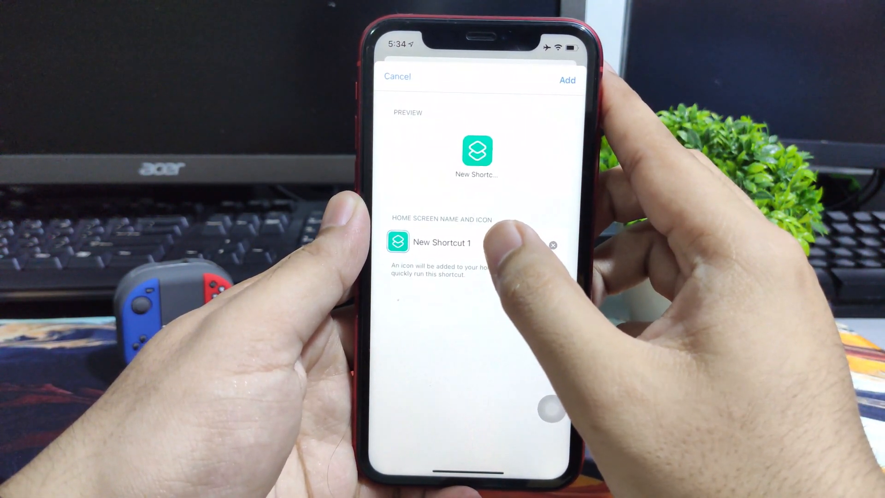
left_click(441, 243)
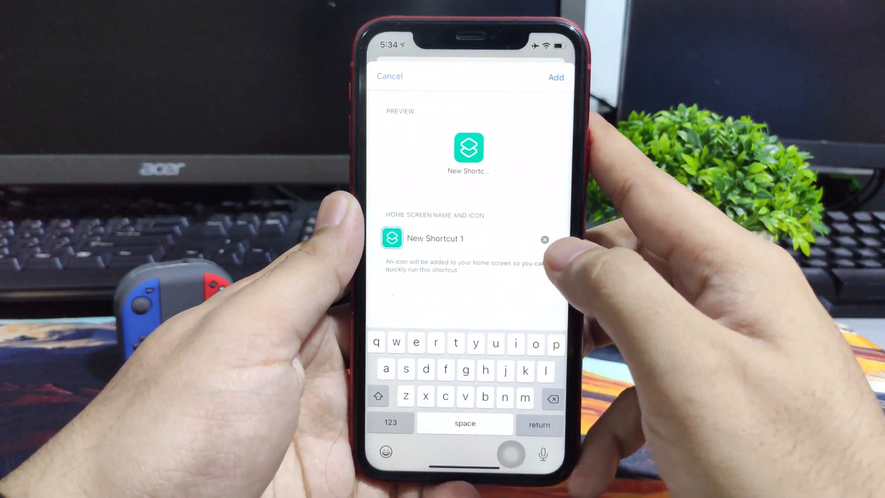
left_click(544, 240)
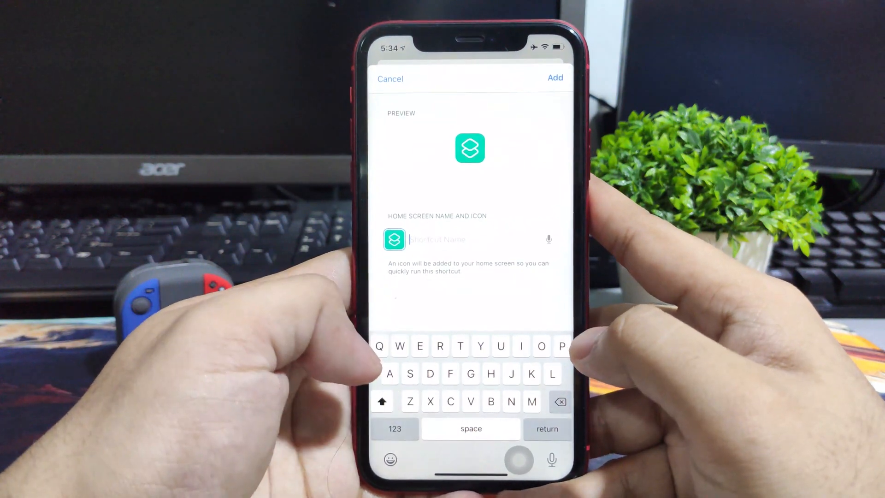
type("Ph")
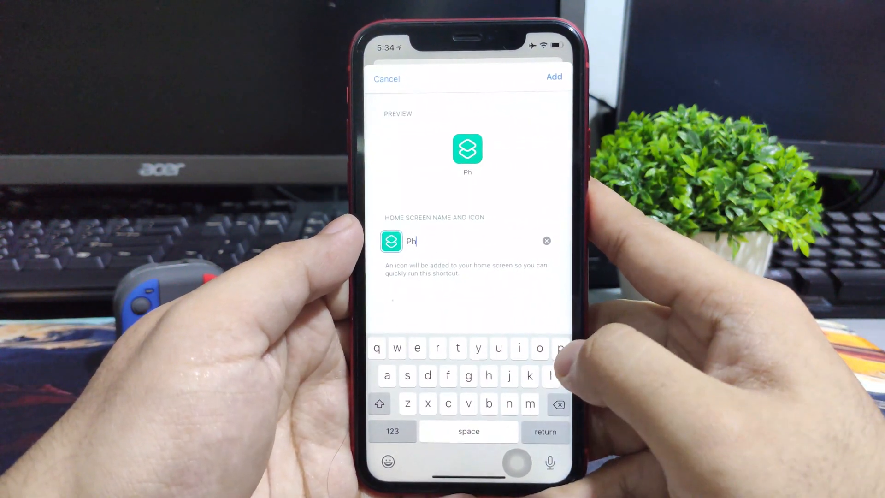
type("one")
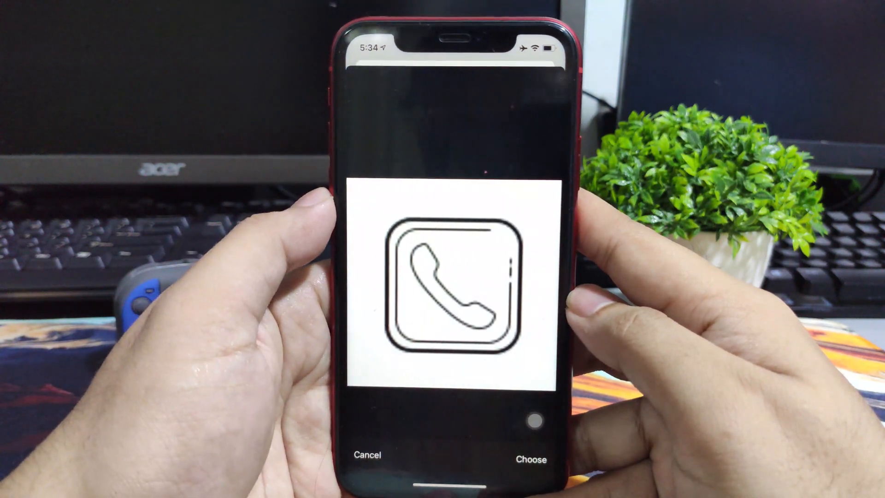
left_click(529, 459)
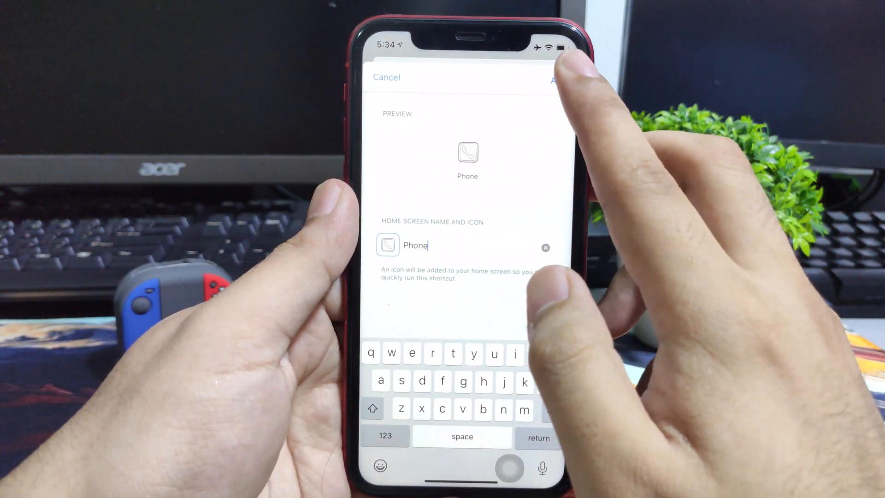
left_click(558, 77)
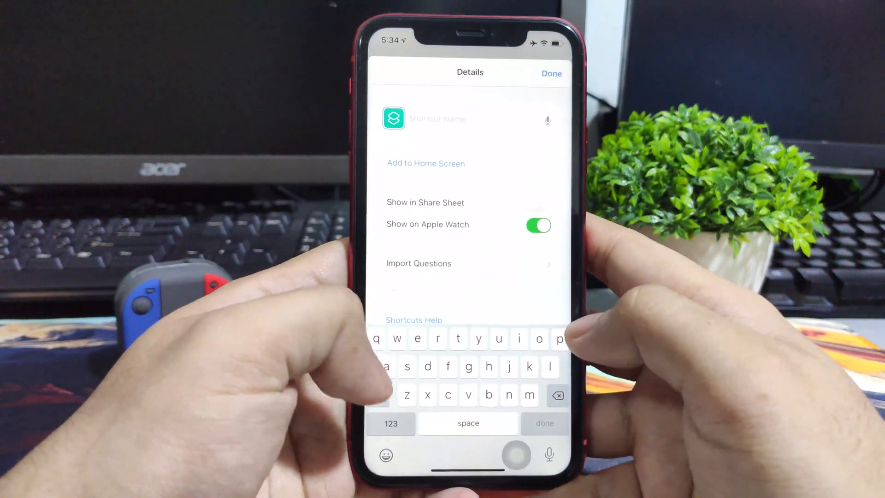
Step: Set the Shortcut Name to Phone and finish editing
type("P")
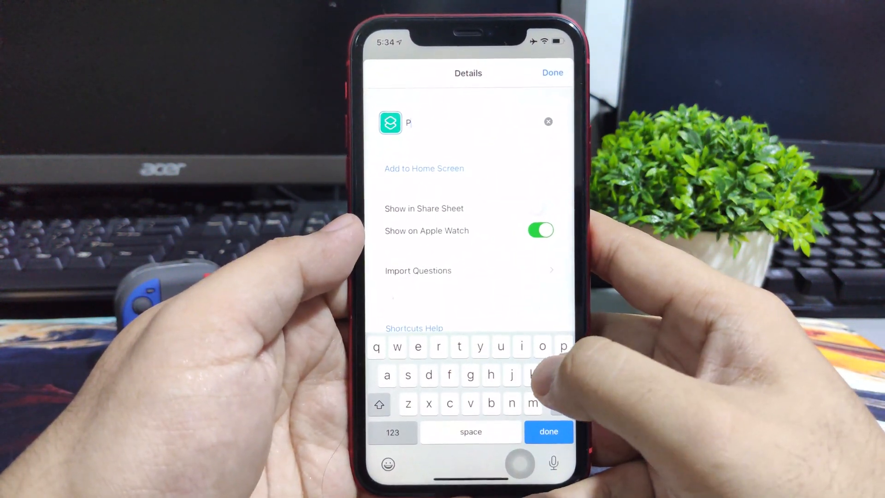
type("ho")
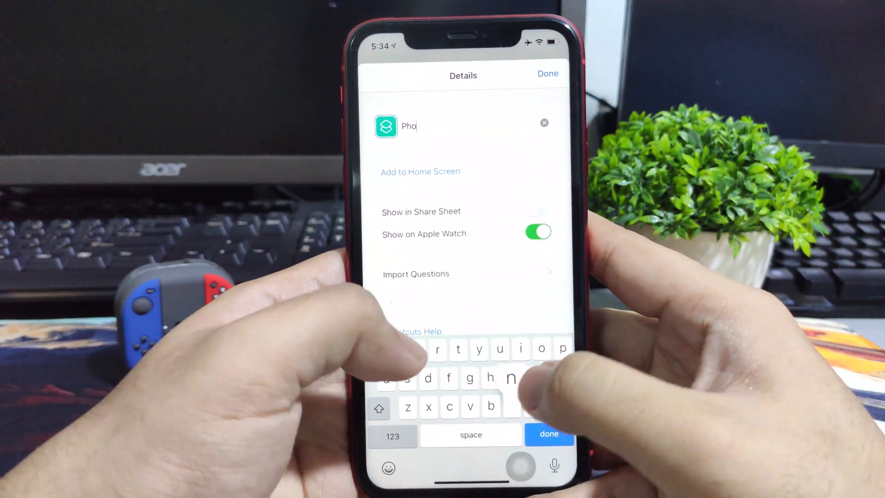
type("ne")
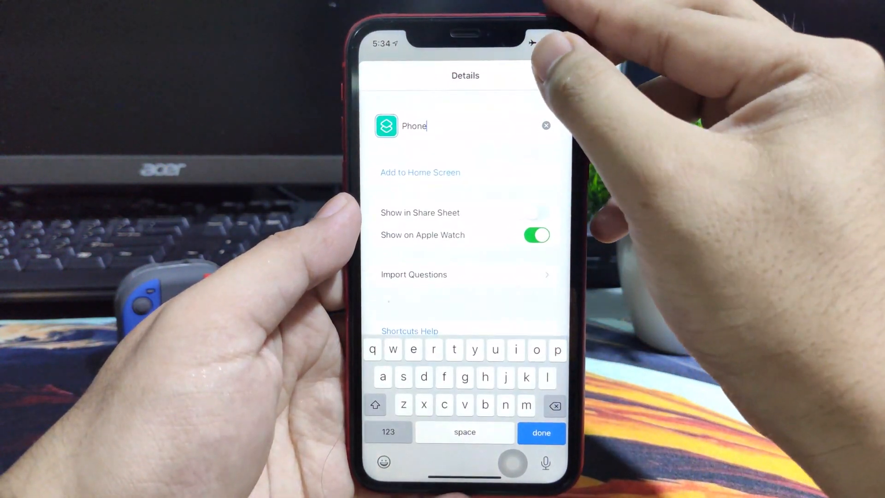
left_click(540, 433)
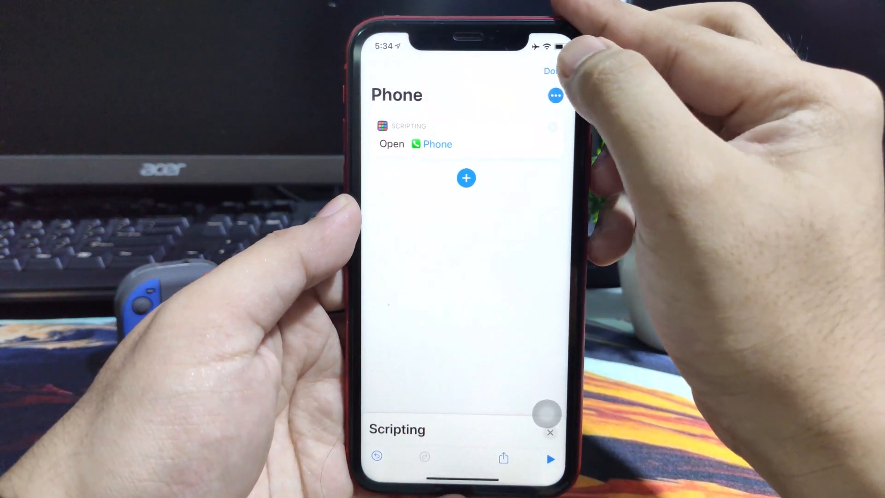
left_click(553, 71)
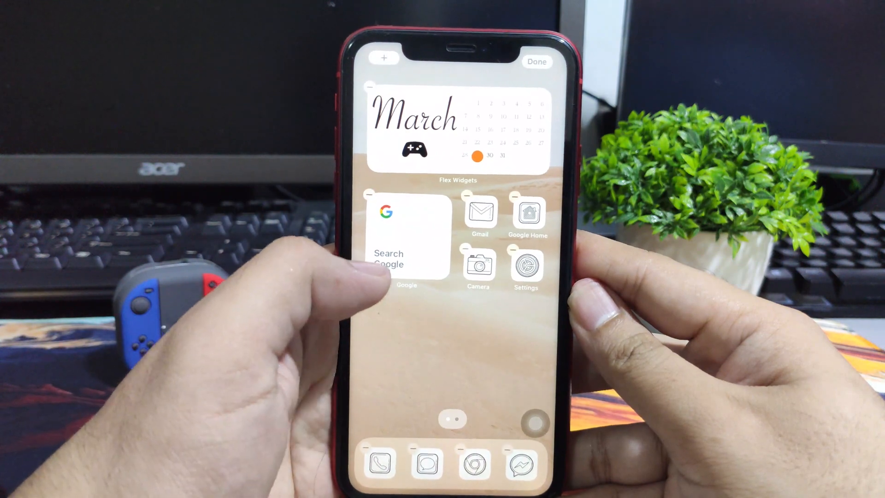
Step: Finish rearranging, keeping the hand-drawn Gmail, Google Home, Camera, Settings and dock icons in place
left_click(537, 61)
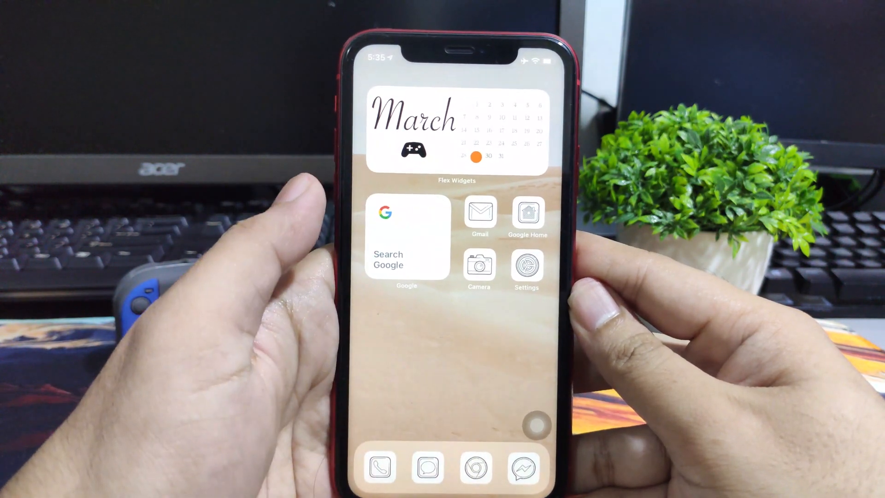